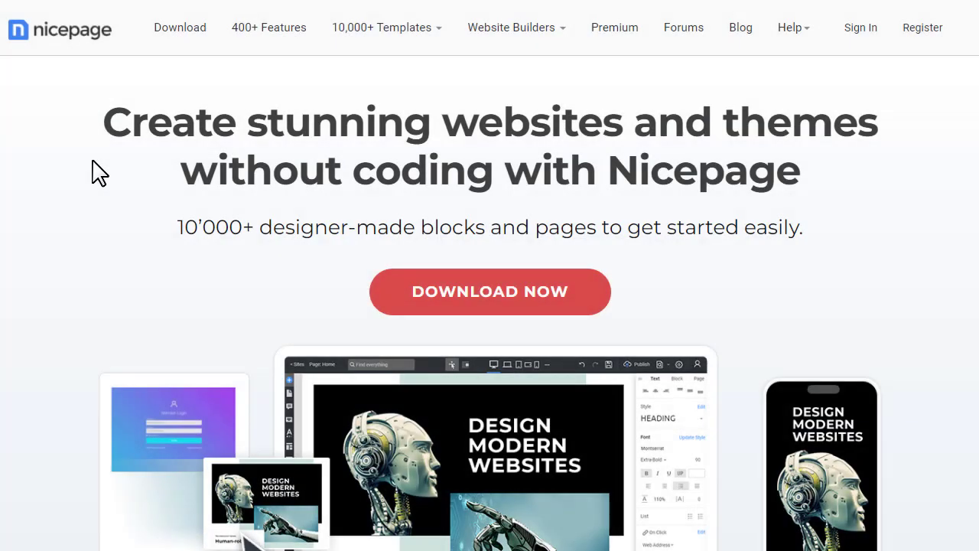
mouse_move(180, 28)
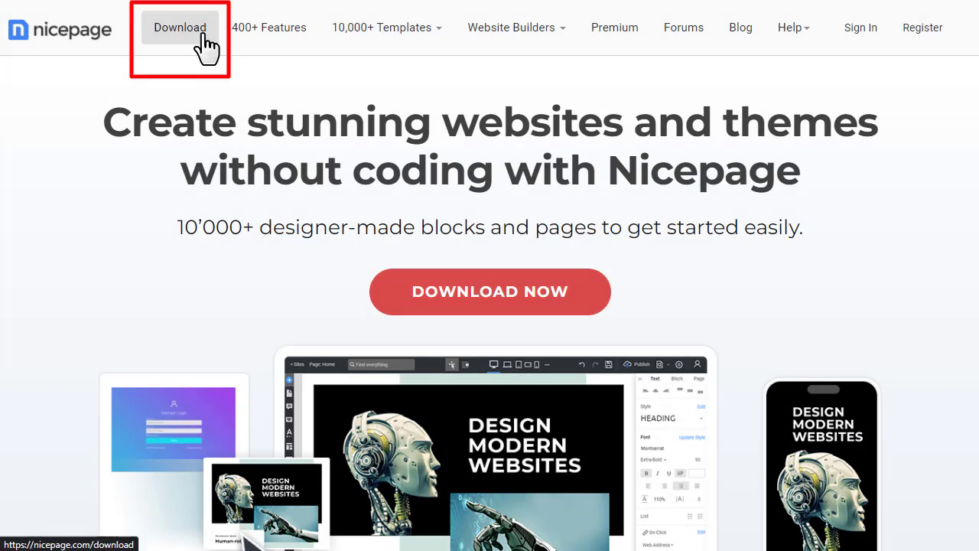
Step: Download the Nicepage Windows installer in Chrome, run Nicepage.exe and accept the license agreement
left_click(179, 28)
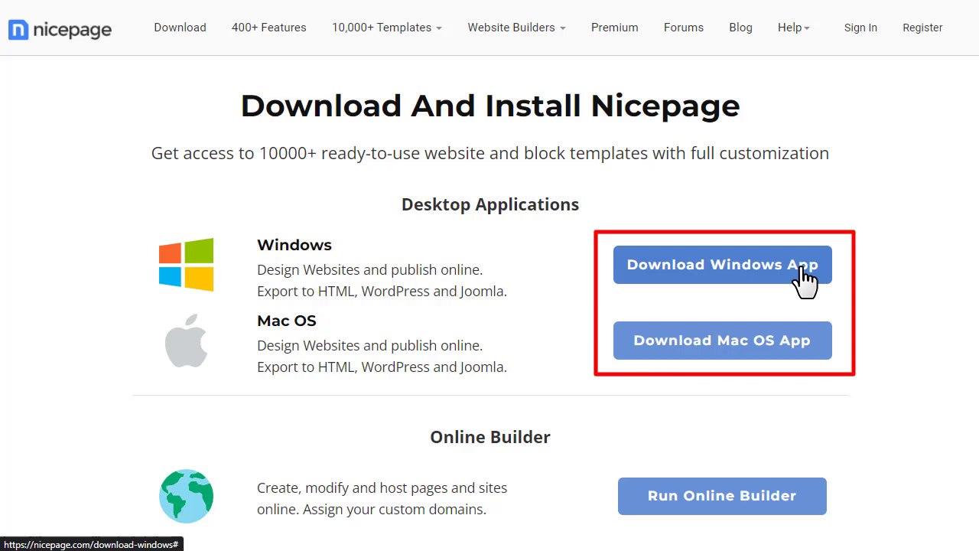
left_click(722, 265)
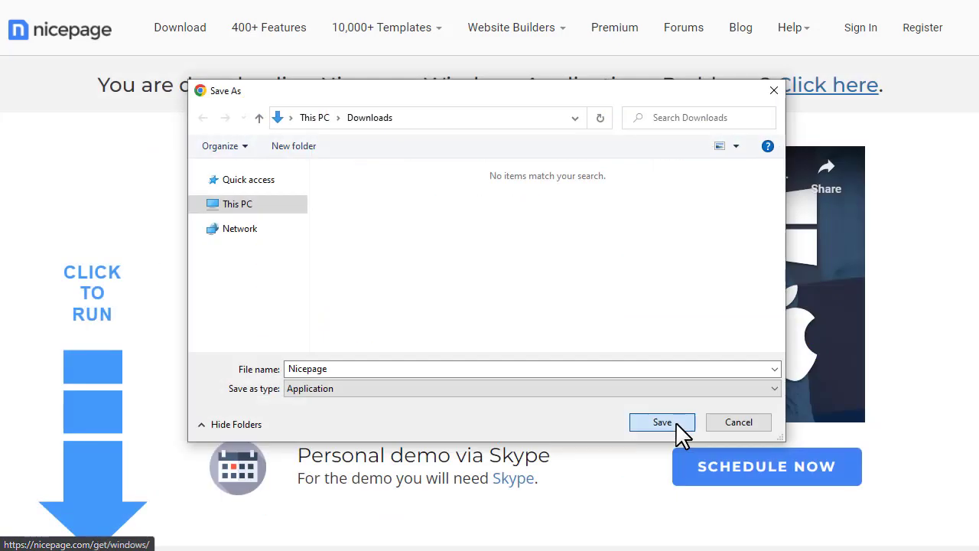
left_click(662, 422)
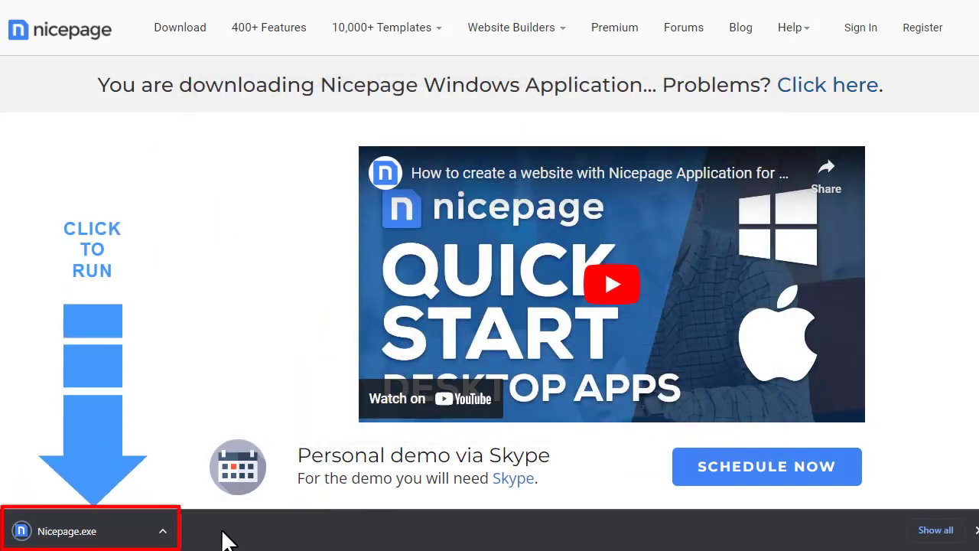
left_click(68, 531)
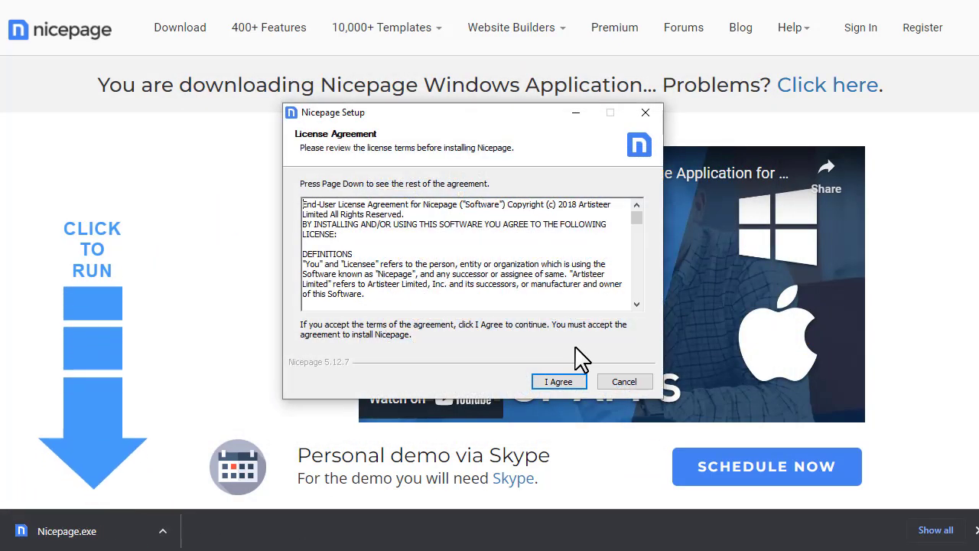
left_click(559, 381)
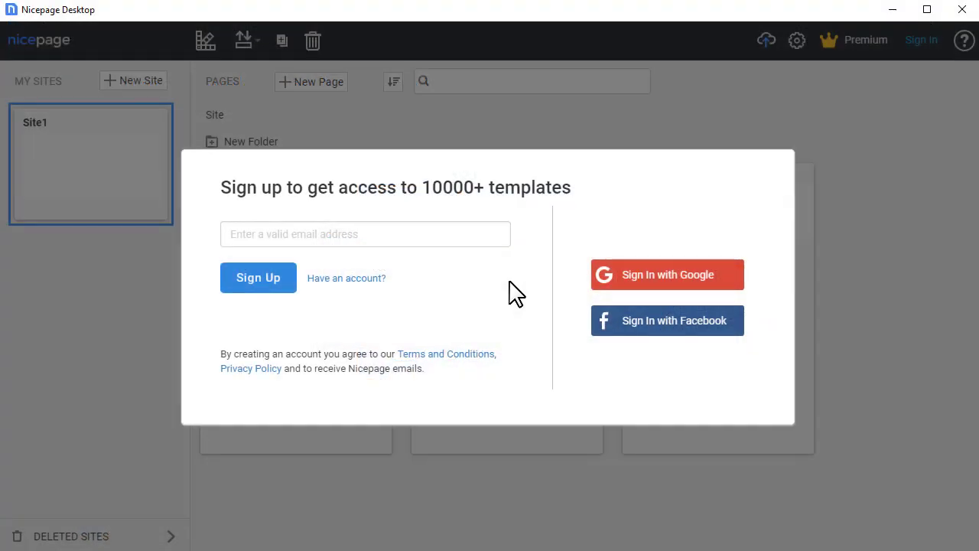
Step: Enter the account email, dismiss the sign-in success message and activate the account
left_click(365, 234)
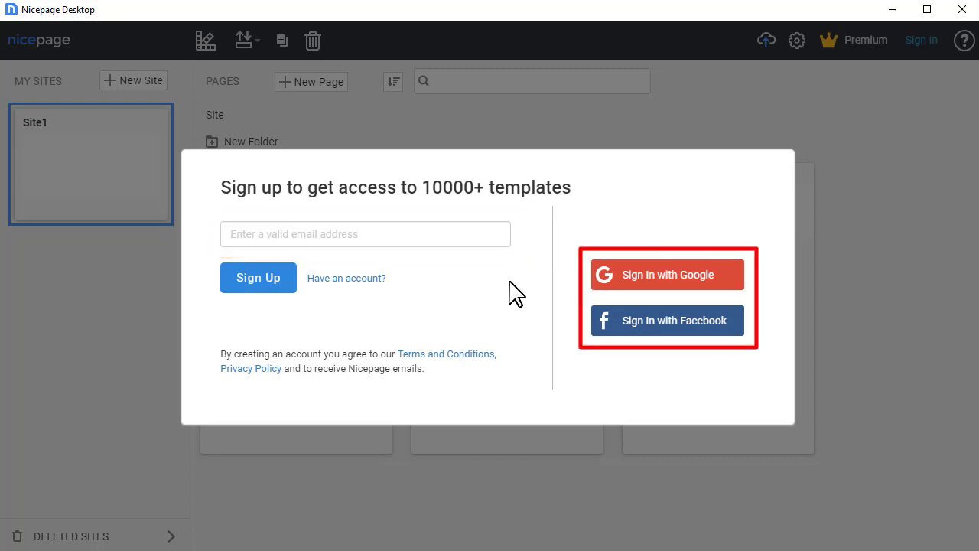
type("mywebsit")
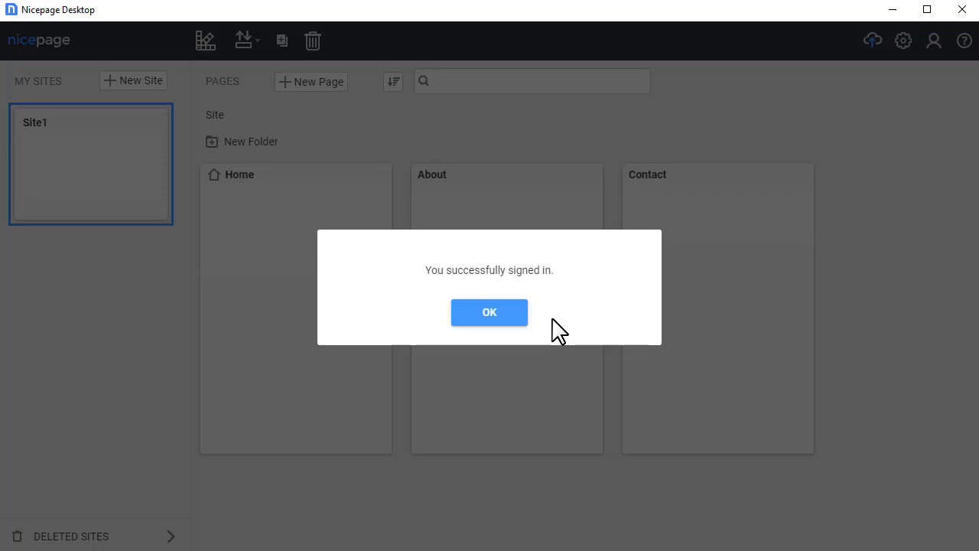
left_click(489, 313)
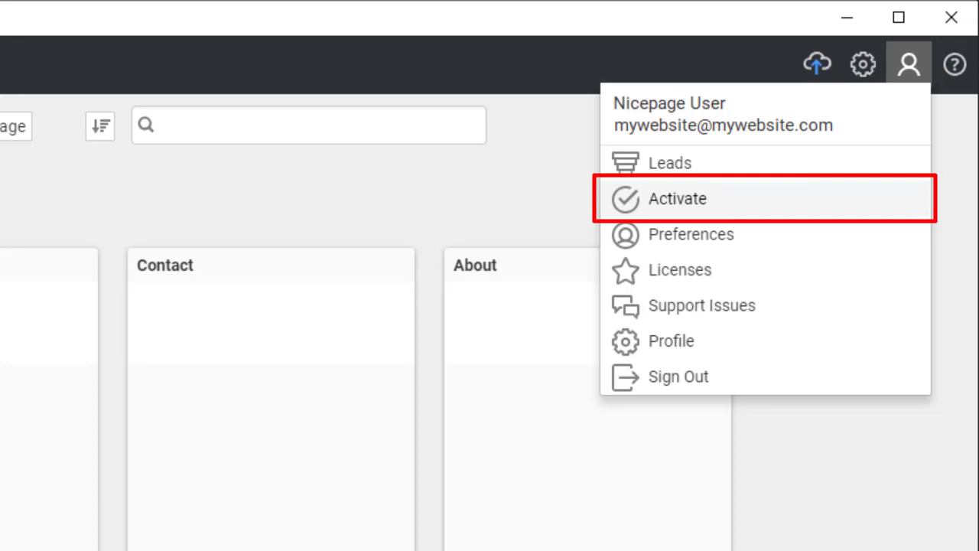
left_click(676, 199)
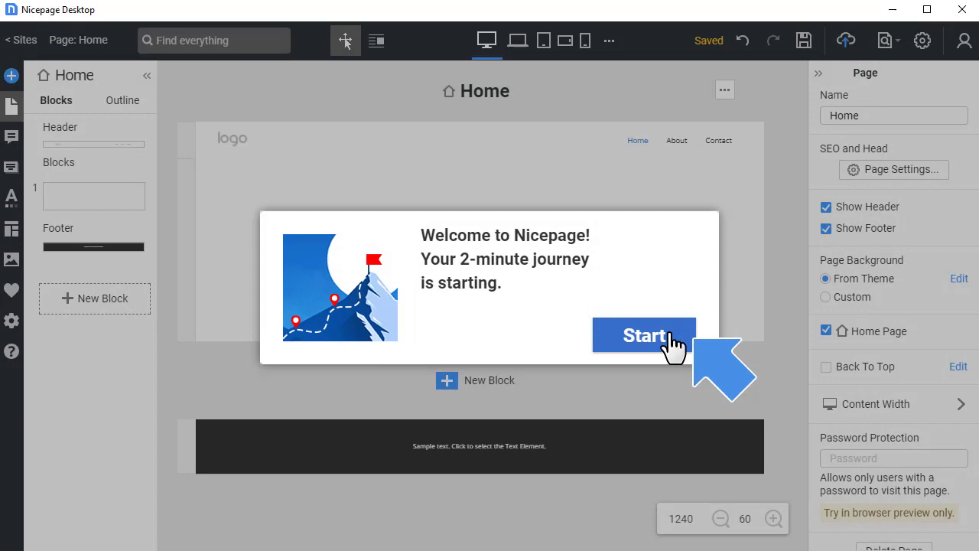
Step: Dismiss the welcome tour and select the Home page's empty first block
left_click(12, 351)
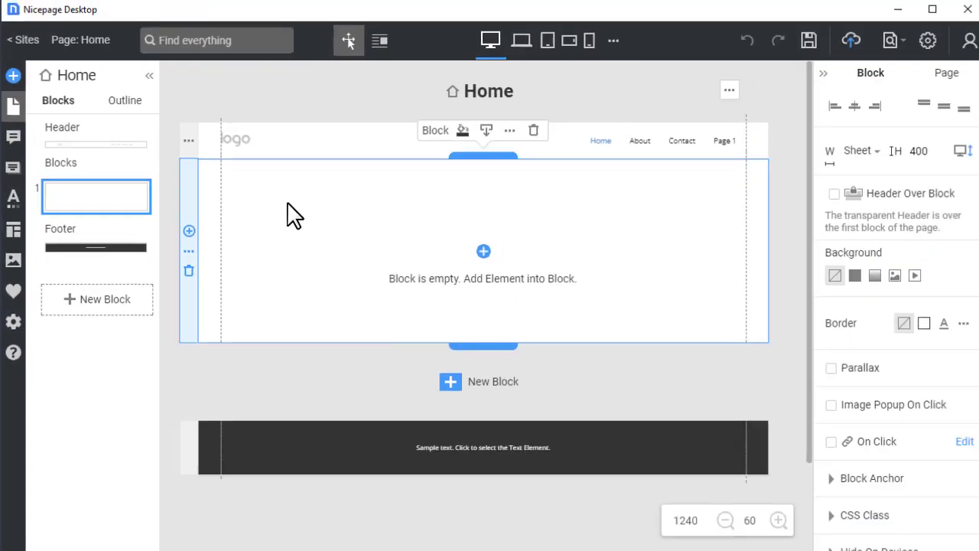
left_click(478, 91)
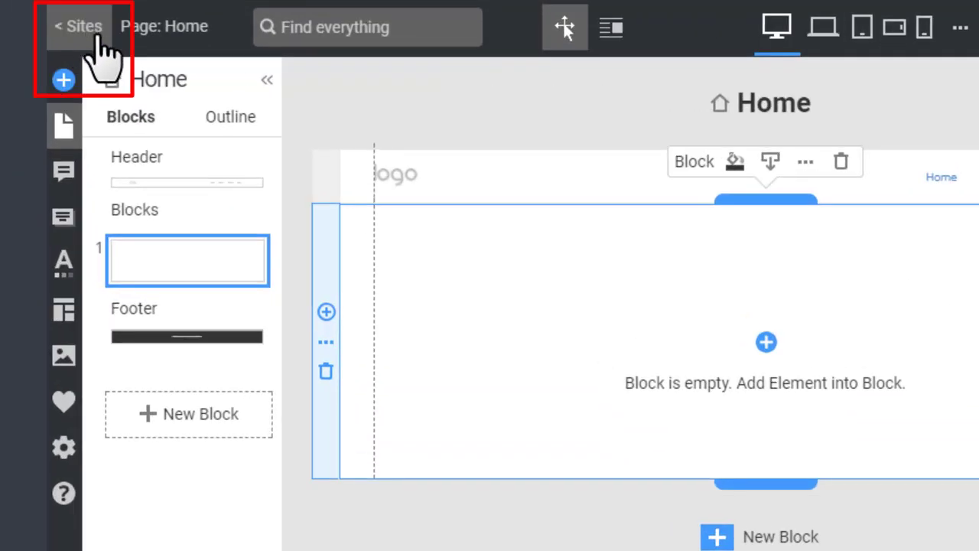
Step: Return to Sites, start a New Site and scroll through the Business & Law templates
left_click(79, 25)
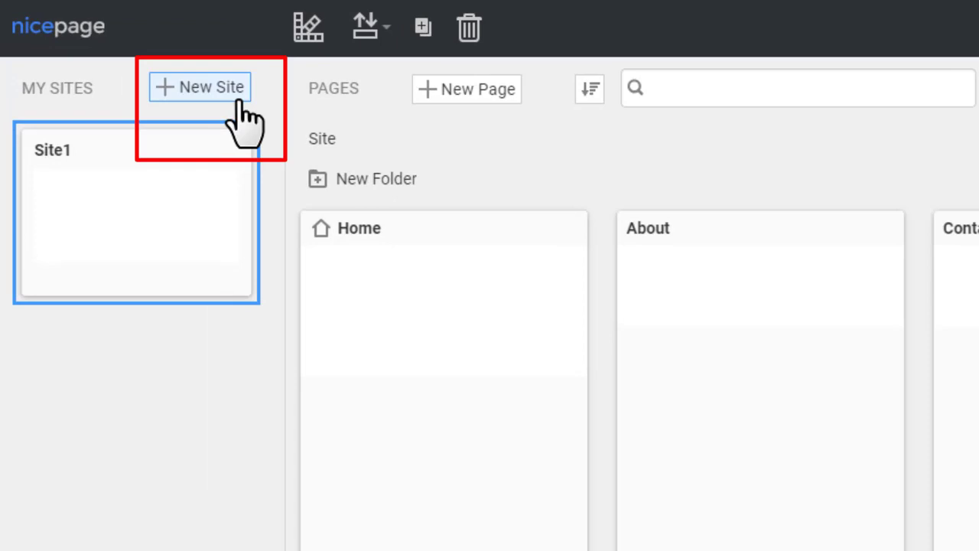
left_click(200, 87)
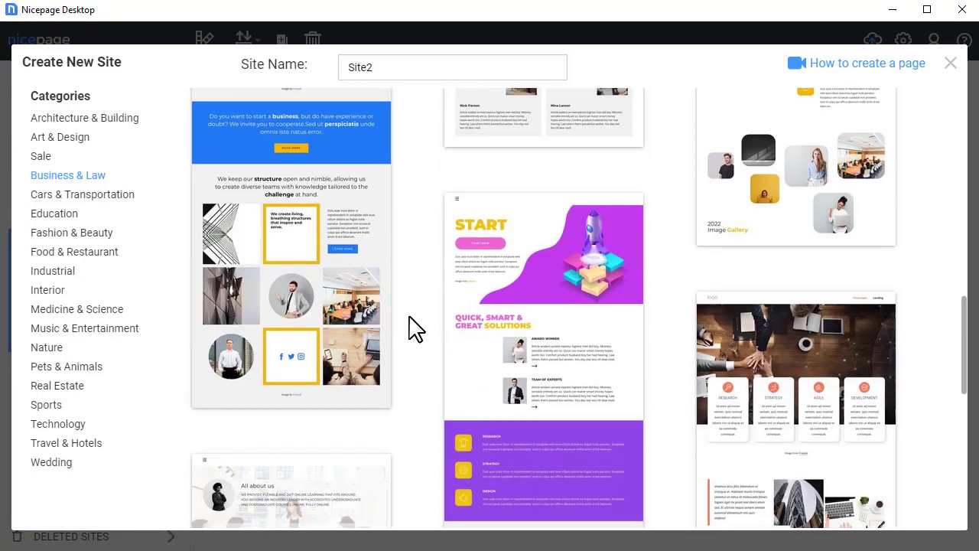
scroll("down", 3)
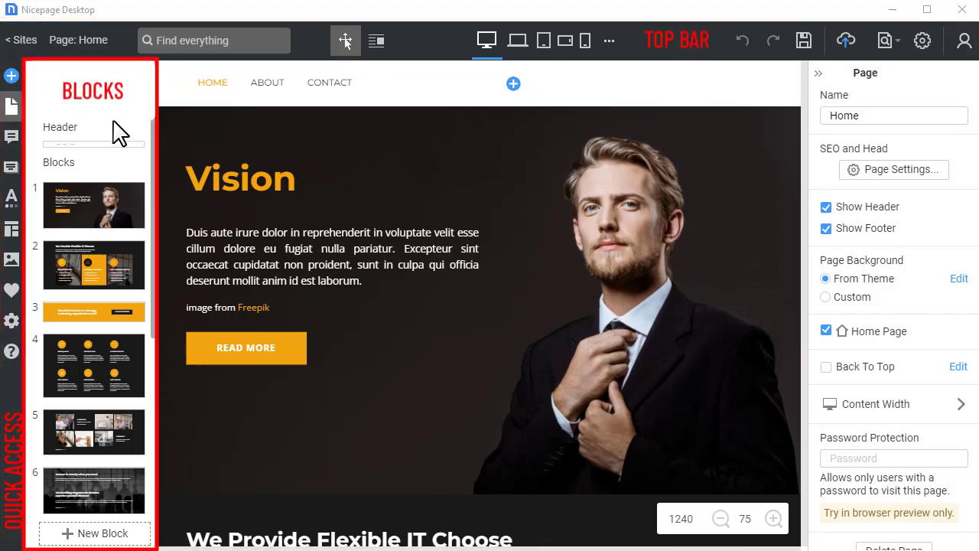
mouse_move(425, 167)
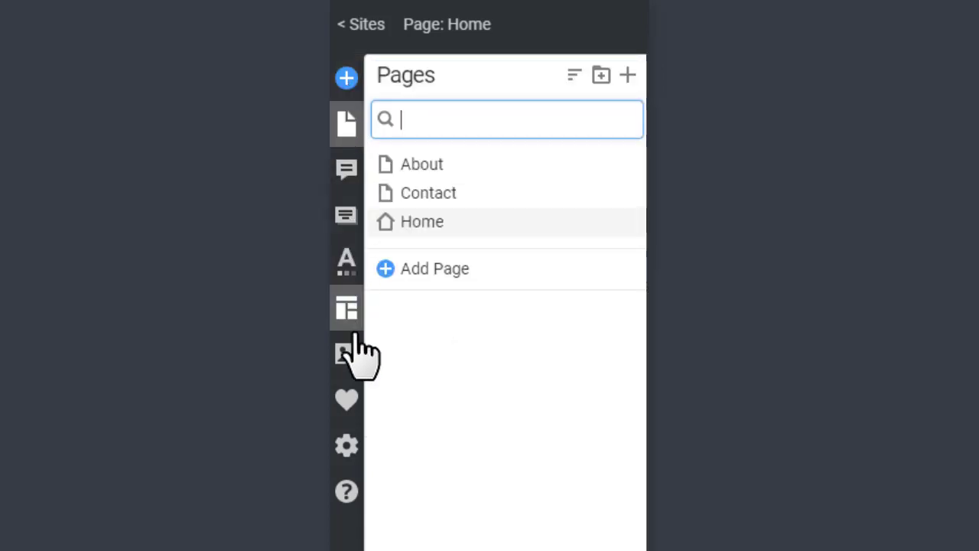
Step: Show the site settings and help panels from the left quick-access bar
left_click(346, 445)
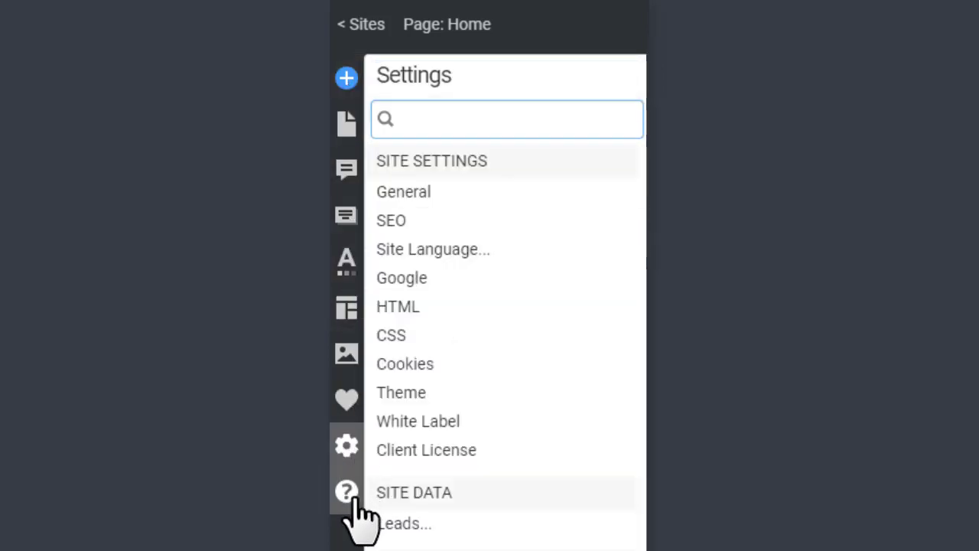
left_click(346, 491)
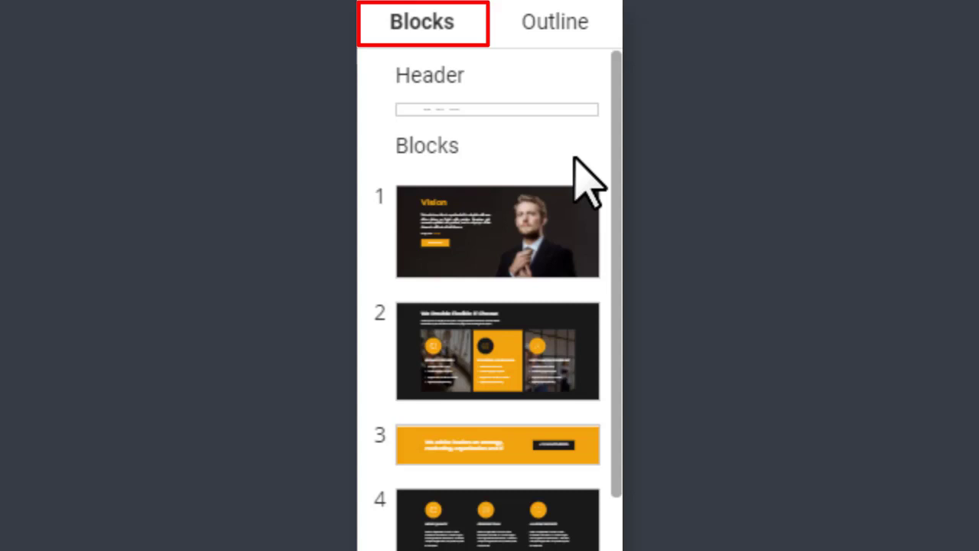
Step: View the page blocks as an outline, expand Block #2 and select its grid cell
left_click(555, 21)
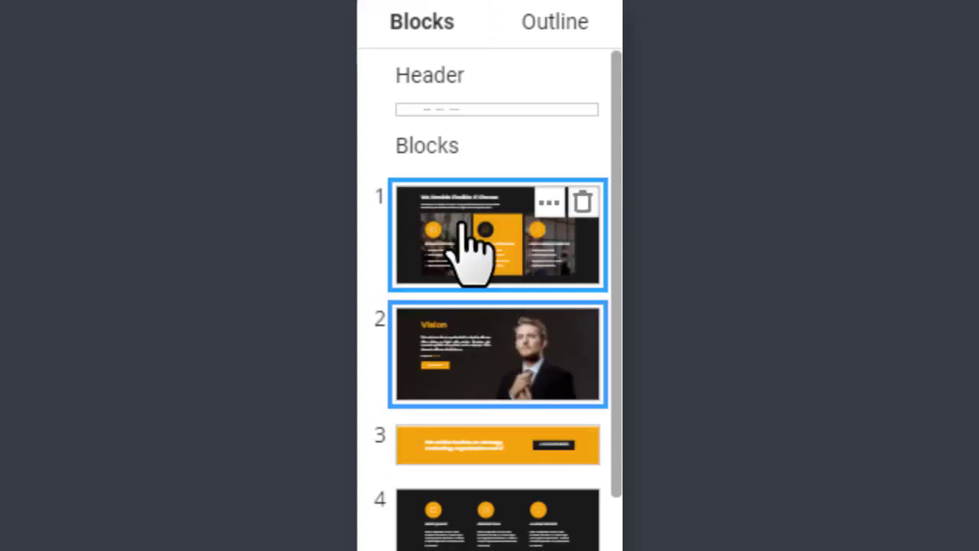
left_click(554, 21)
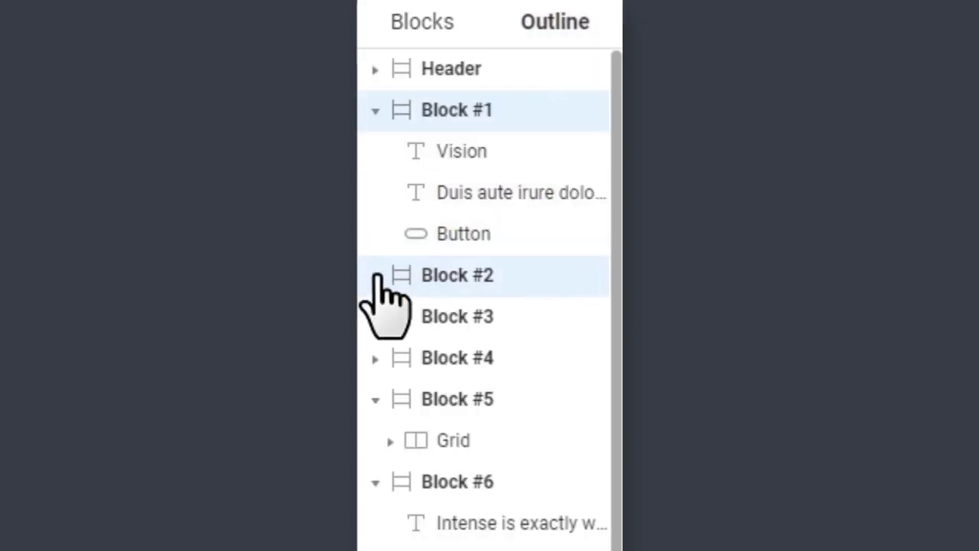
left_click(375, 275)
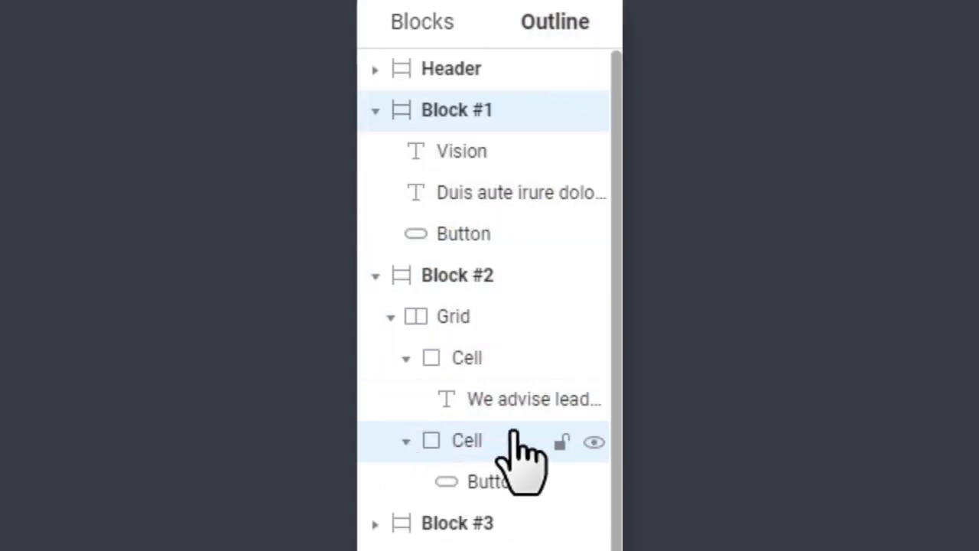
left_click(55, 98)
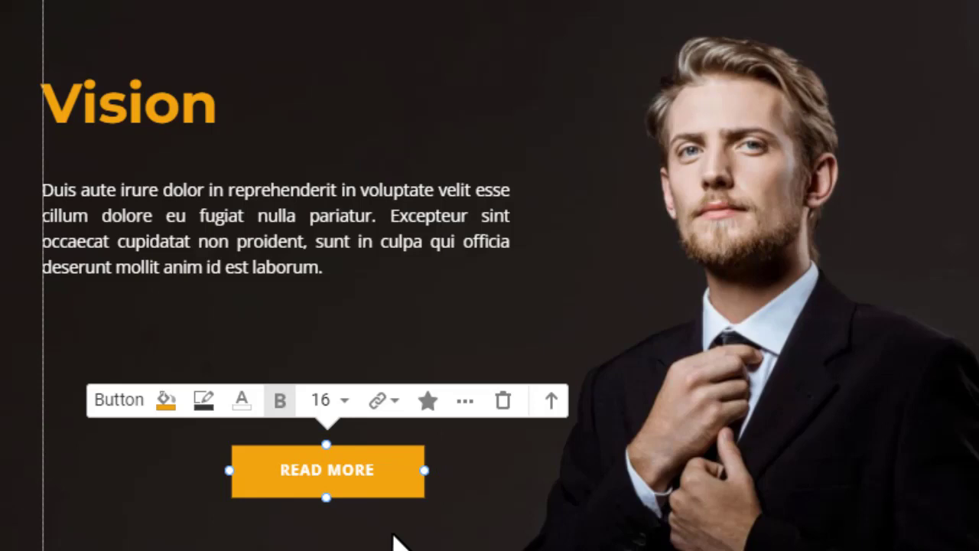
Step: Drag the READ MORE button left to line up under the Vision paragraph
left_click_drag(327, 471, 138, 360)
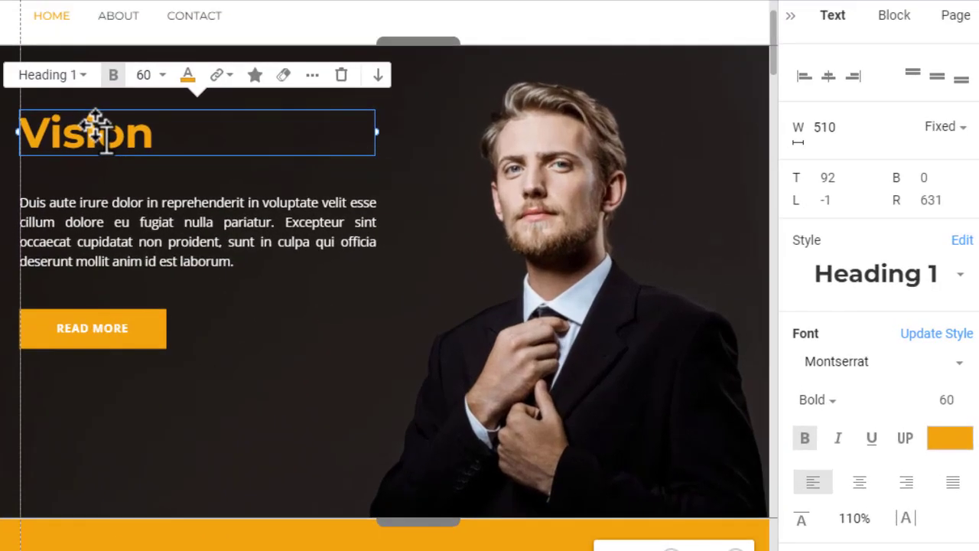
mouse_move(928, 320)
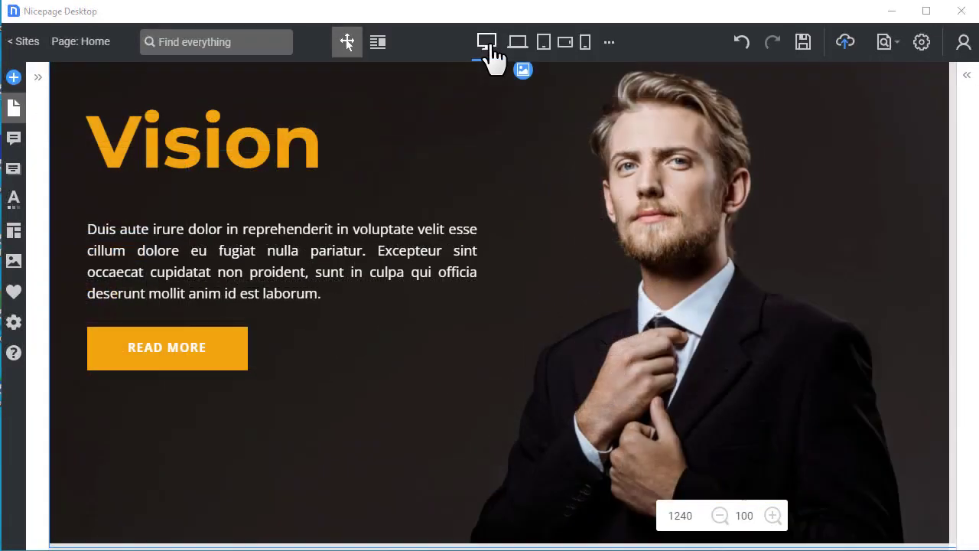
Step: Preview the Vision hero at tablet and phone widths, then switch back to desktop
left_click(543, 42)
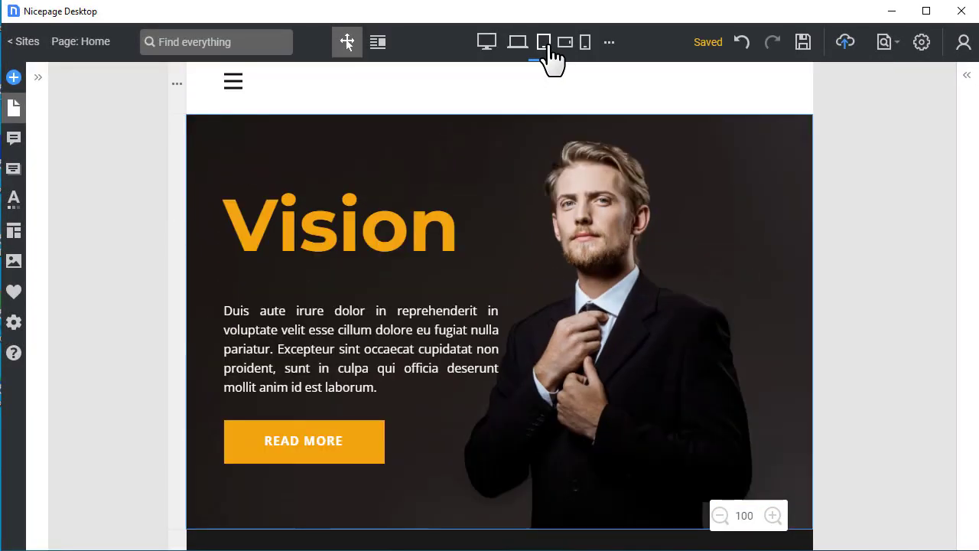
left_click(585, 42)
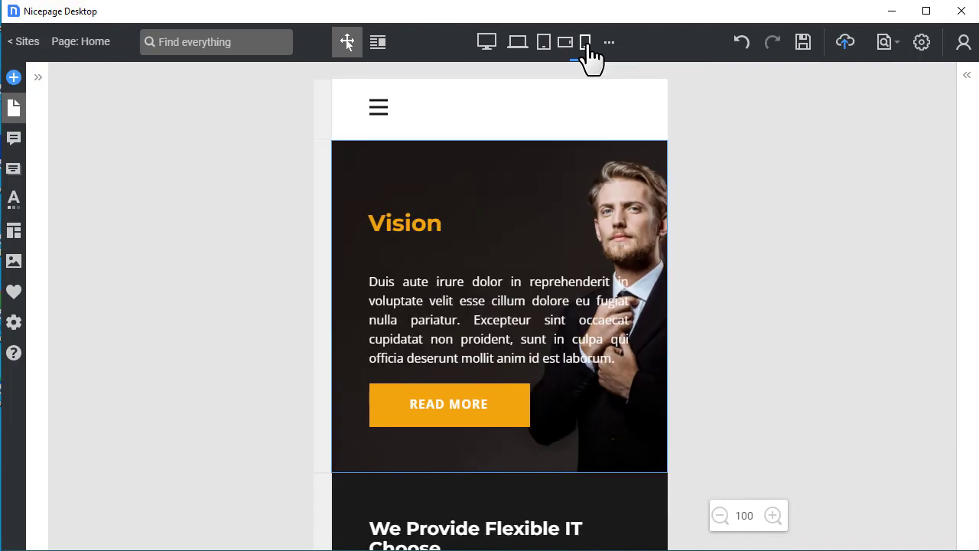
left_click(585, 42)
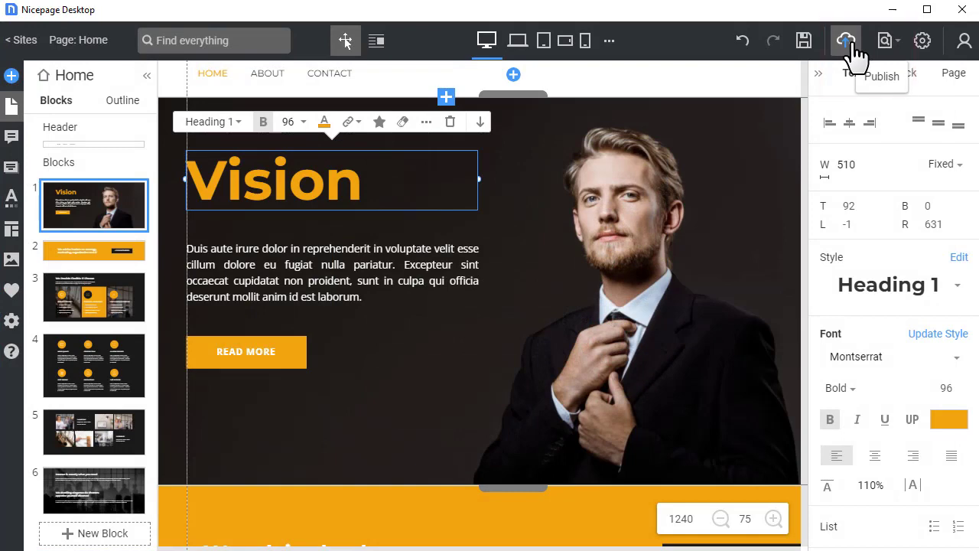
Step: Publish the site to mywebsite01.nicepage.io and open the live Home page
left_click(845, 41)
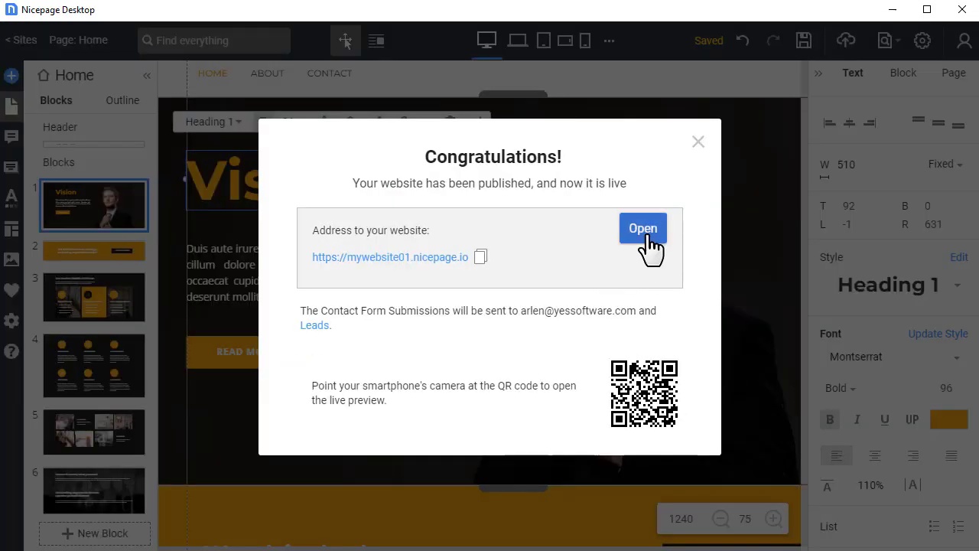
left_click(643, 228)
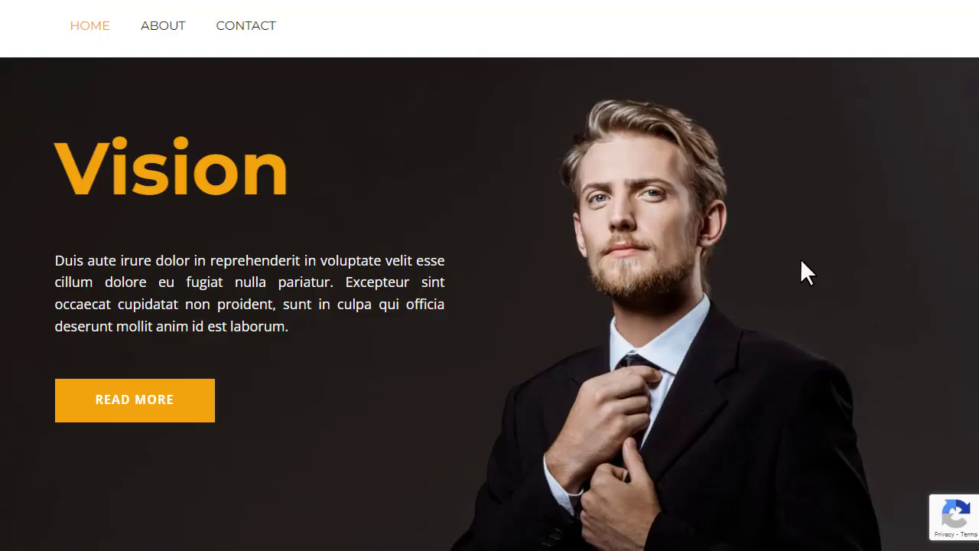